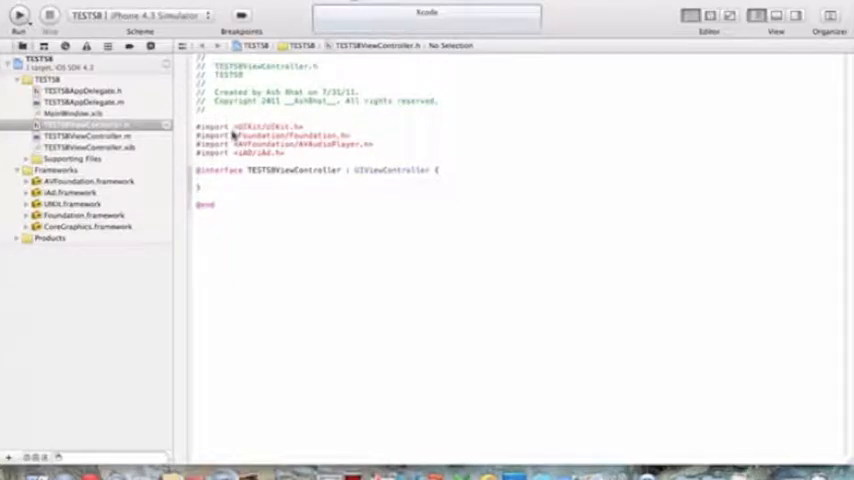
pyautogui.moveTo(416, 176)
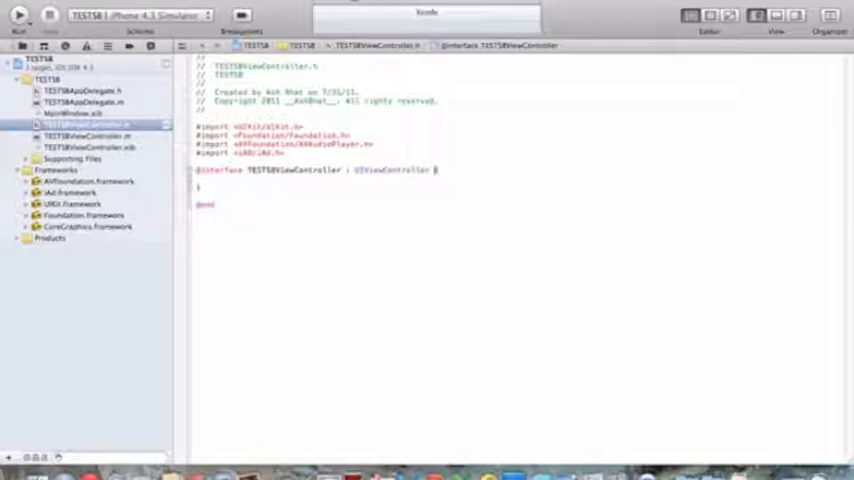
# Step: Open the interface braces and adopt ADBannerViewDelegate after UIViewController via completion
pyautogui.write('{')
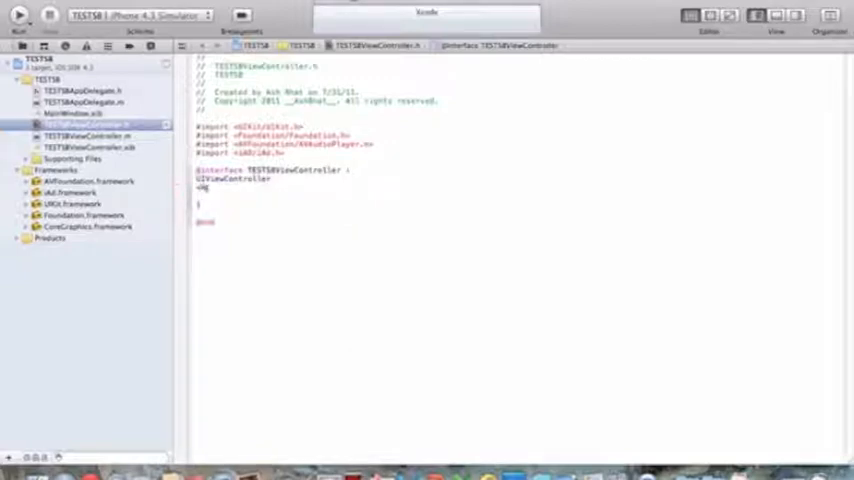
pyautogui.write('AD')
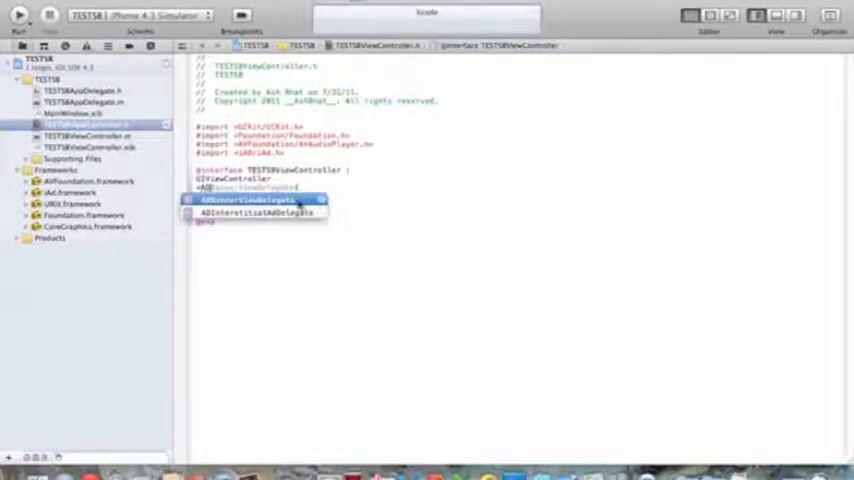
pyautogui.click(254, 200)
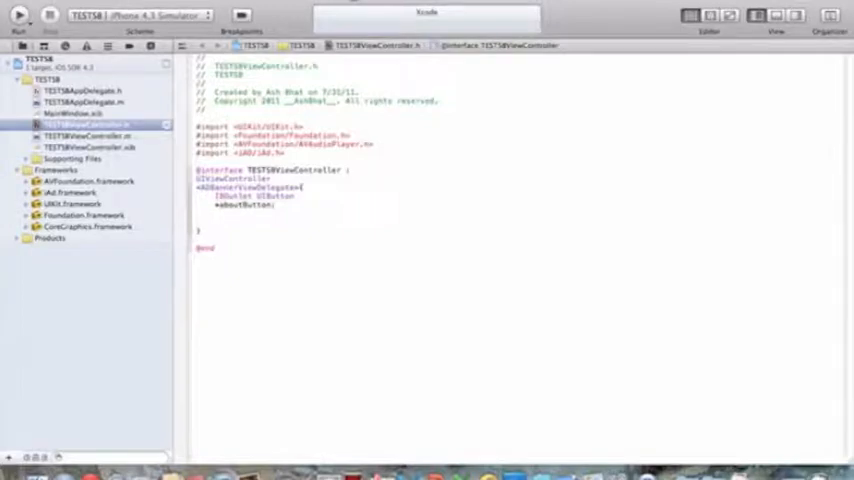
# Step: Declare the ADBannerView *adBanner instance variable inside the braces
pyautogui.write('ADB')
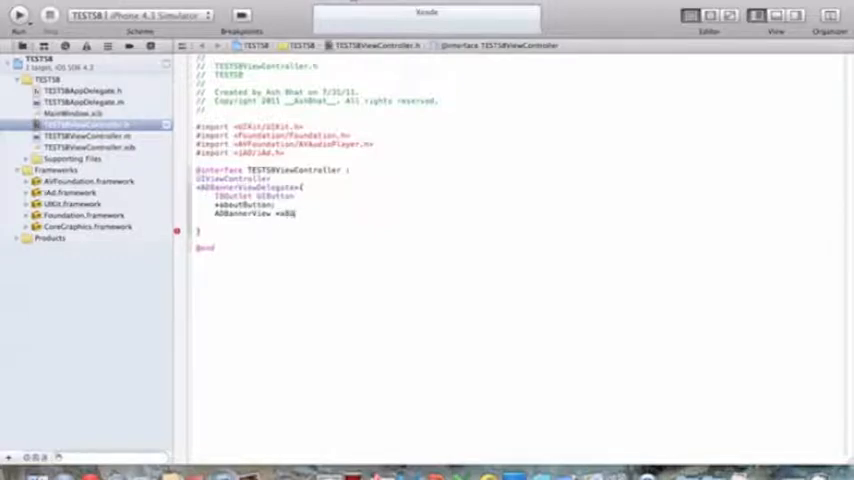
pyautogui.write('anner;')
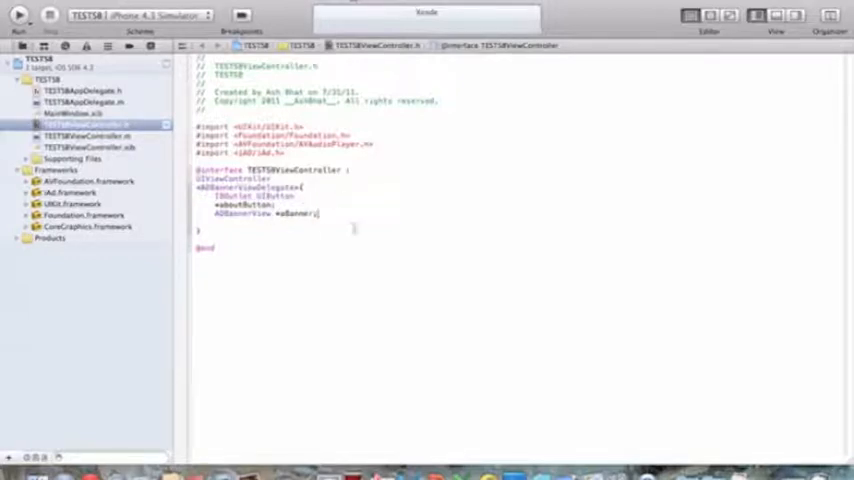
pyautogui.moveTo(404, 320)
pyautogui.write('@property (nonatomic, retain) IBOutlet')
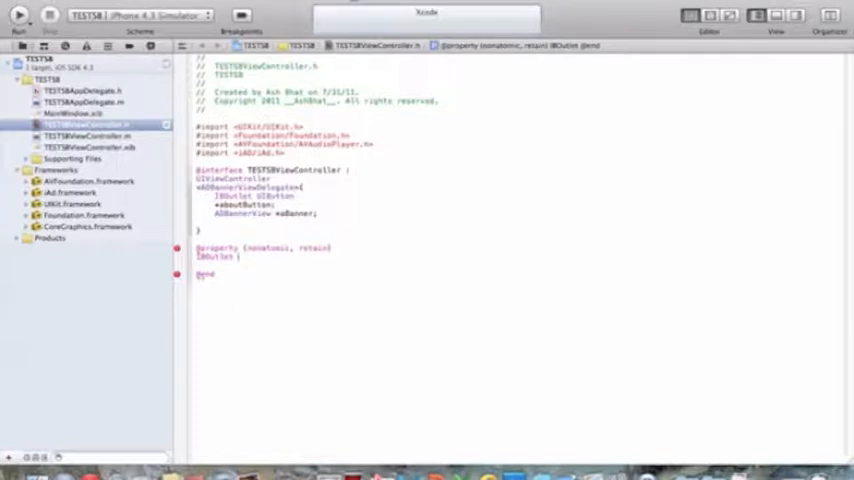
pyautogui.write('ADBannerView *aBanner;')
pyautogui.write('@property (nonatomic,assign) BOOL bannerIsVisible;')
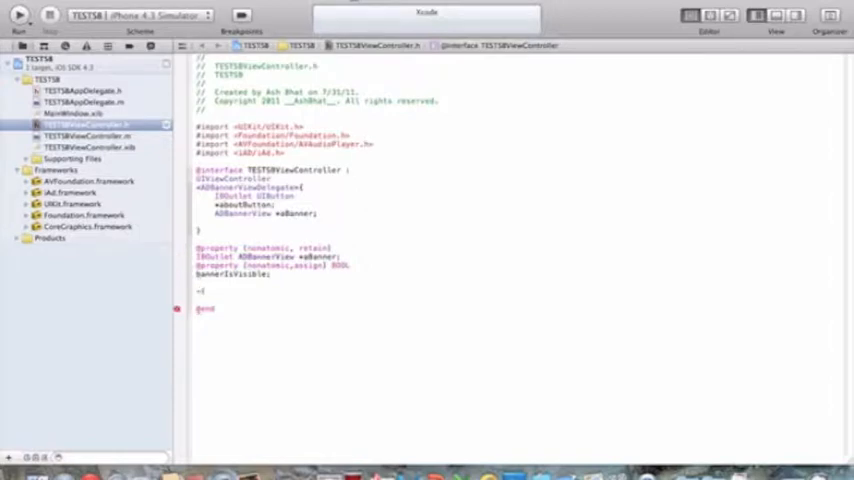
# Step: Declare the -(IBAction)pushAbout action method below the properties
pyautogui.write('IBAction)')
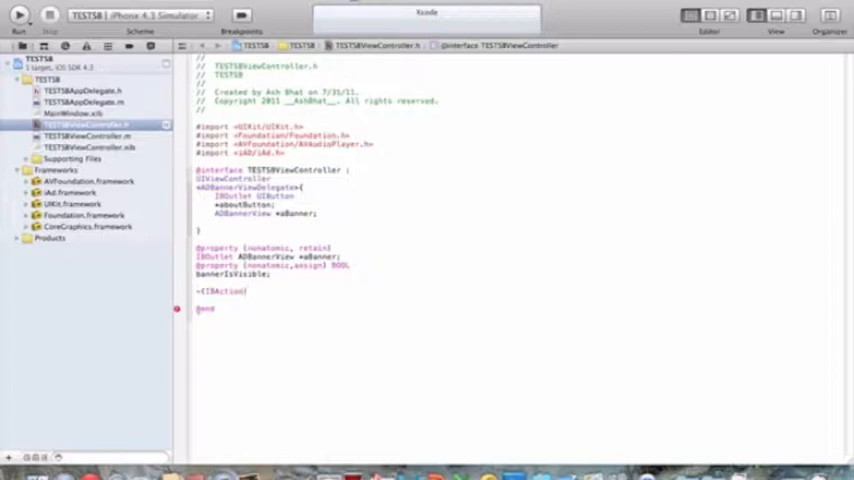
pyautogui.write('pushN')
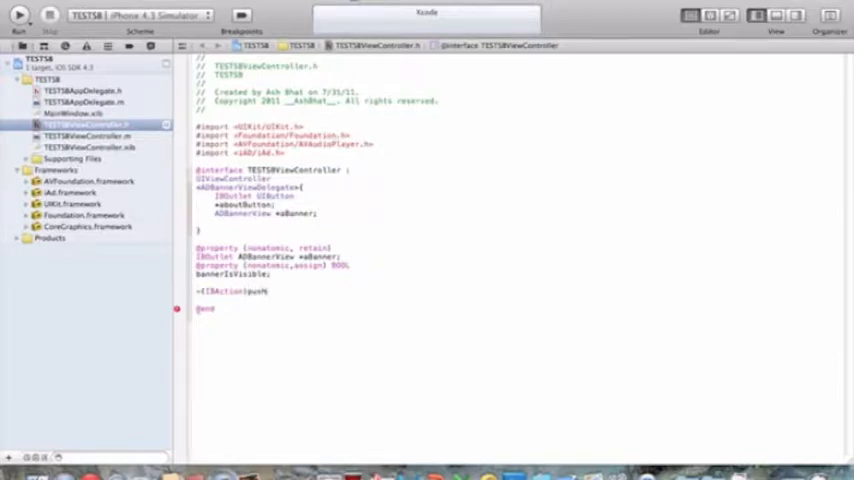
pyautogui.write('About;')
pyautogui.write('-(')
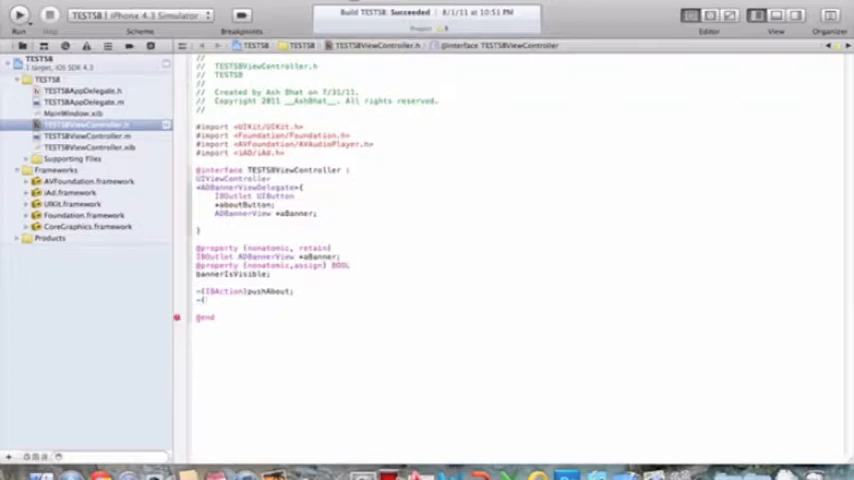
# Step: End the pushAbout line and begin a second -(IBAction)push... method declaration
pyautogui.write('0')
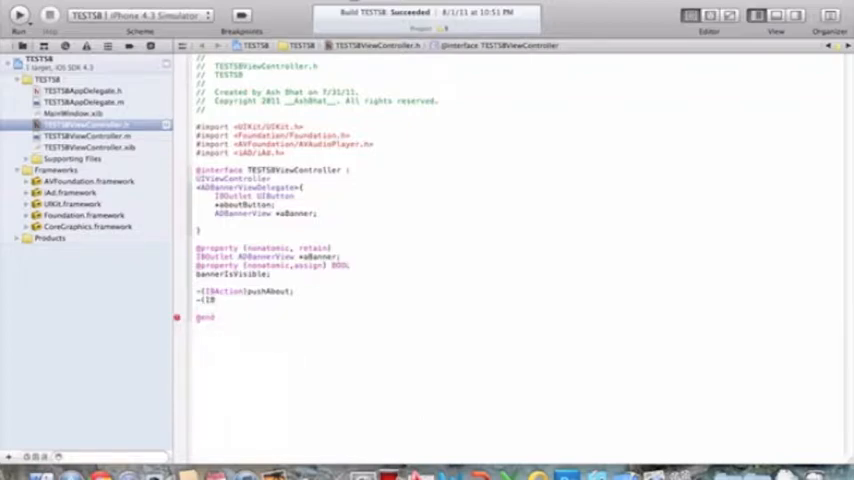
pyautogui.write('(IBAction)')
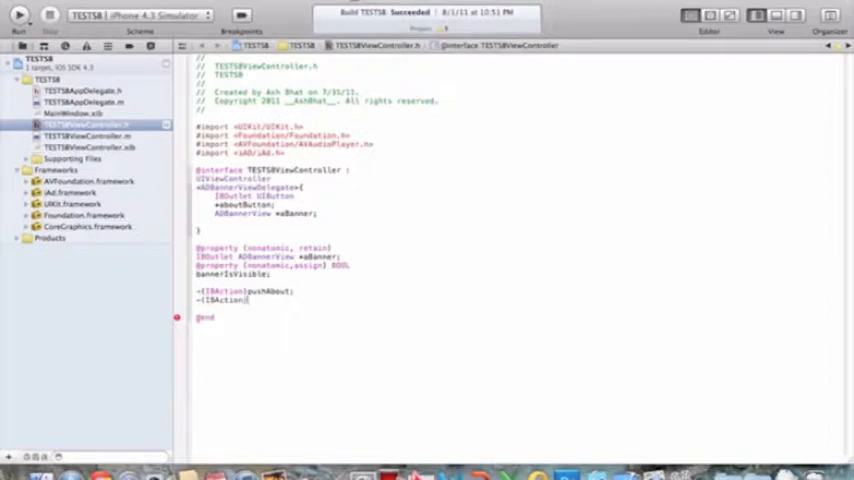
pyautogui.write('push')
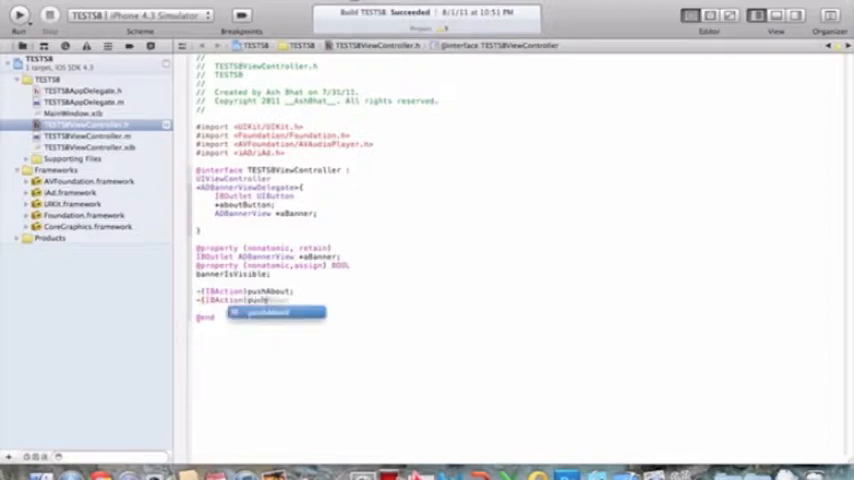